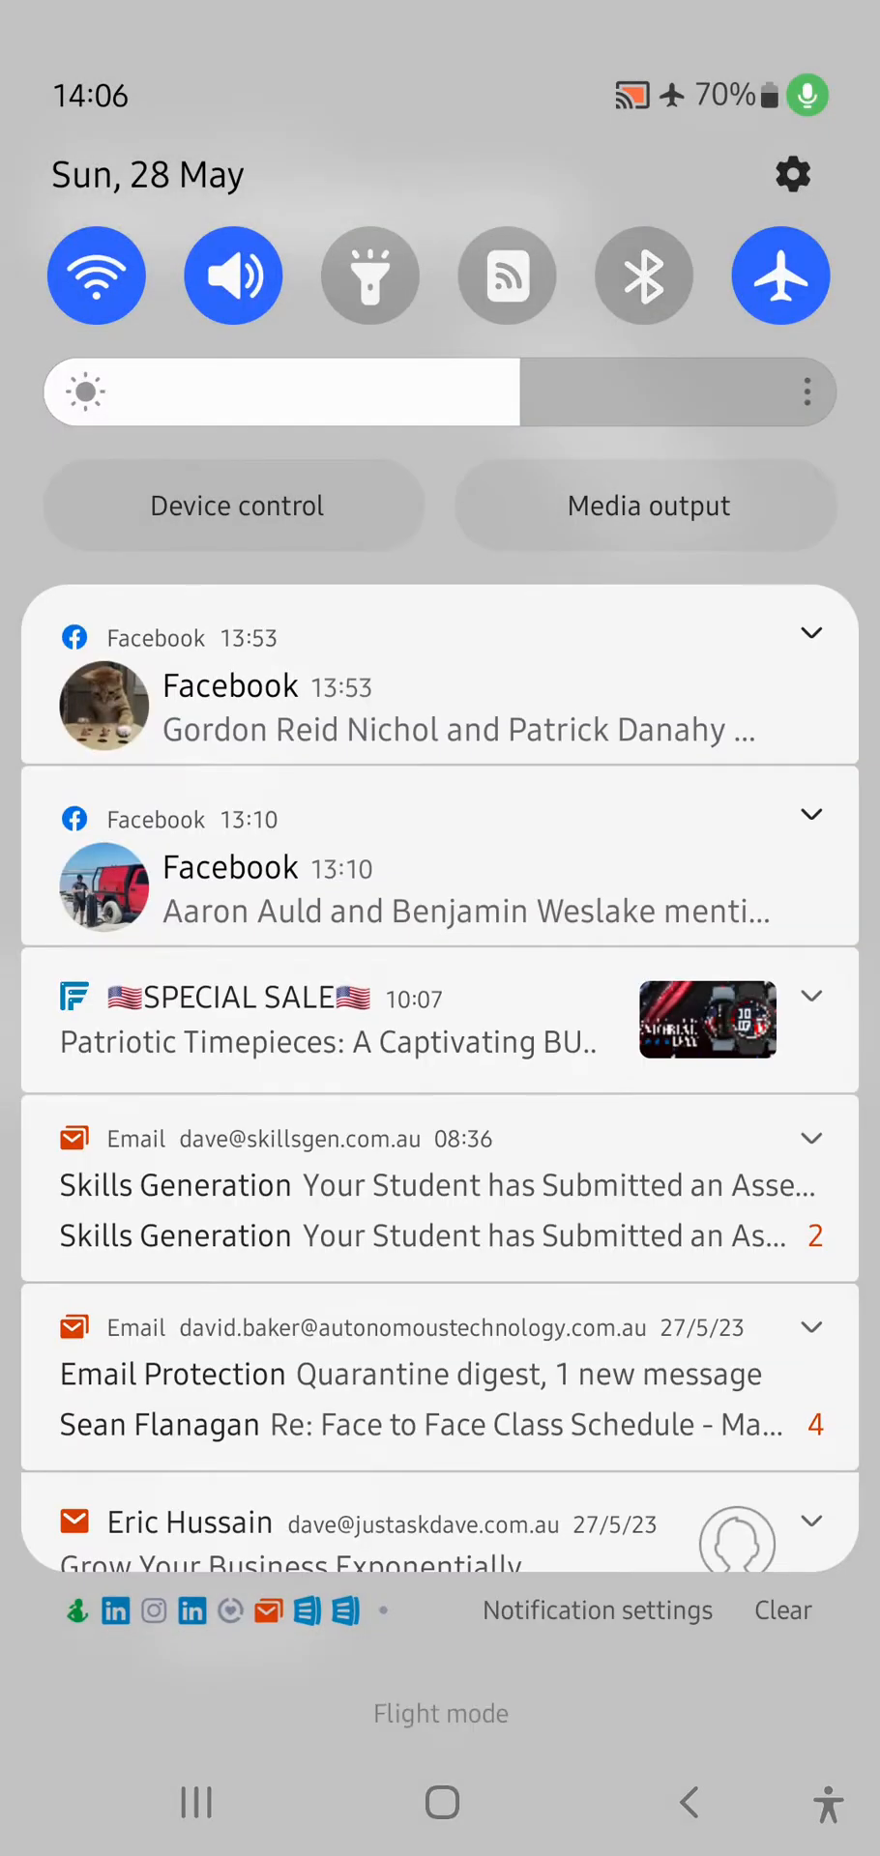
Step: Reach the AndAroundWeGo network's Starlink sign-in page from the Wi-Fi settings
click(96, 273)
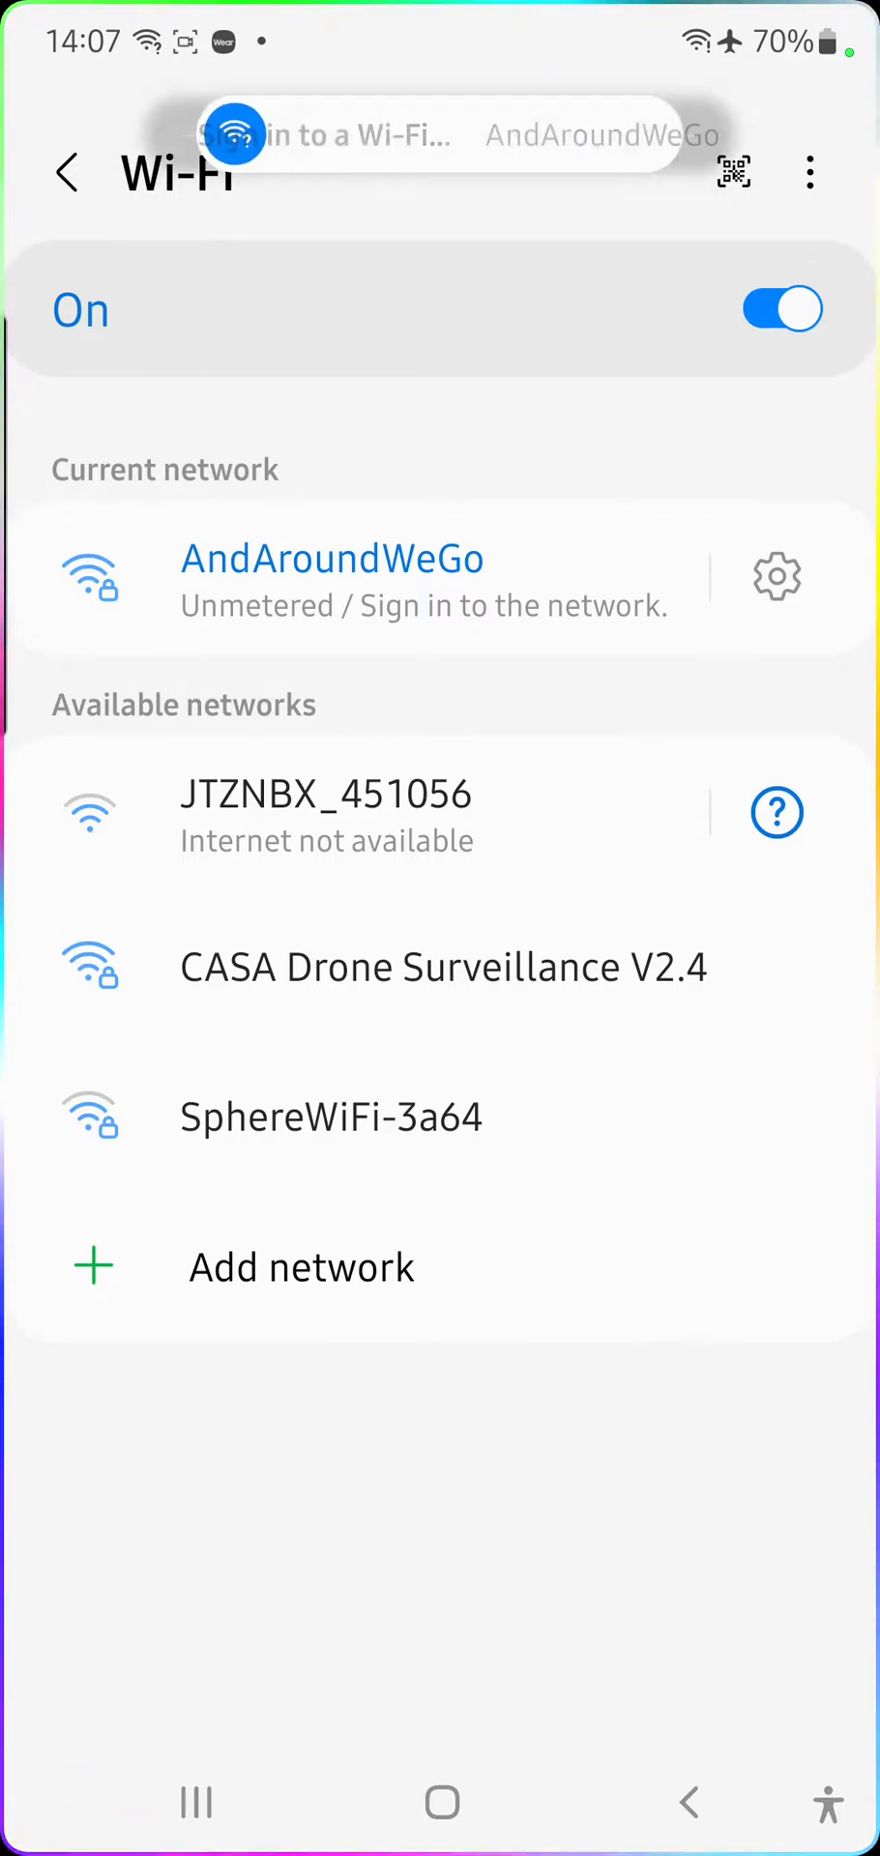
click(444, 136)
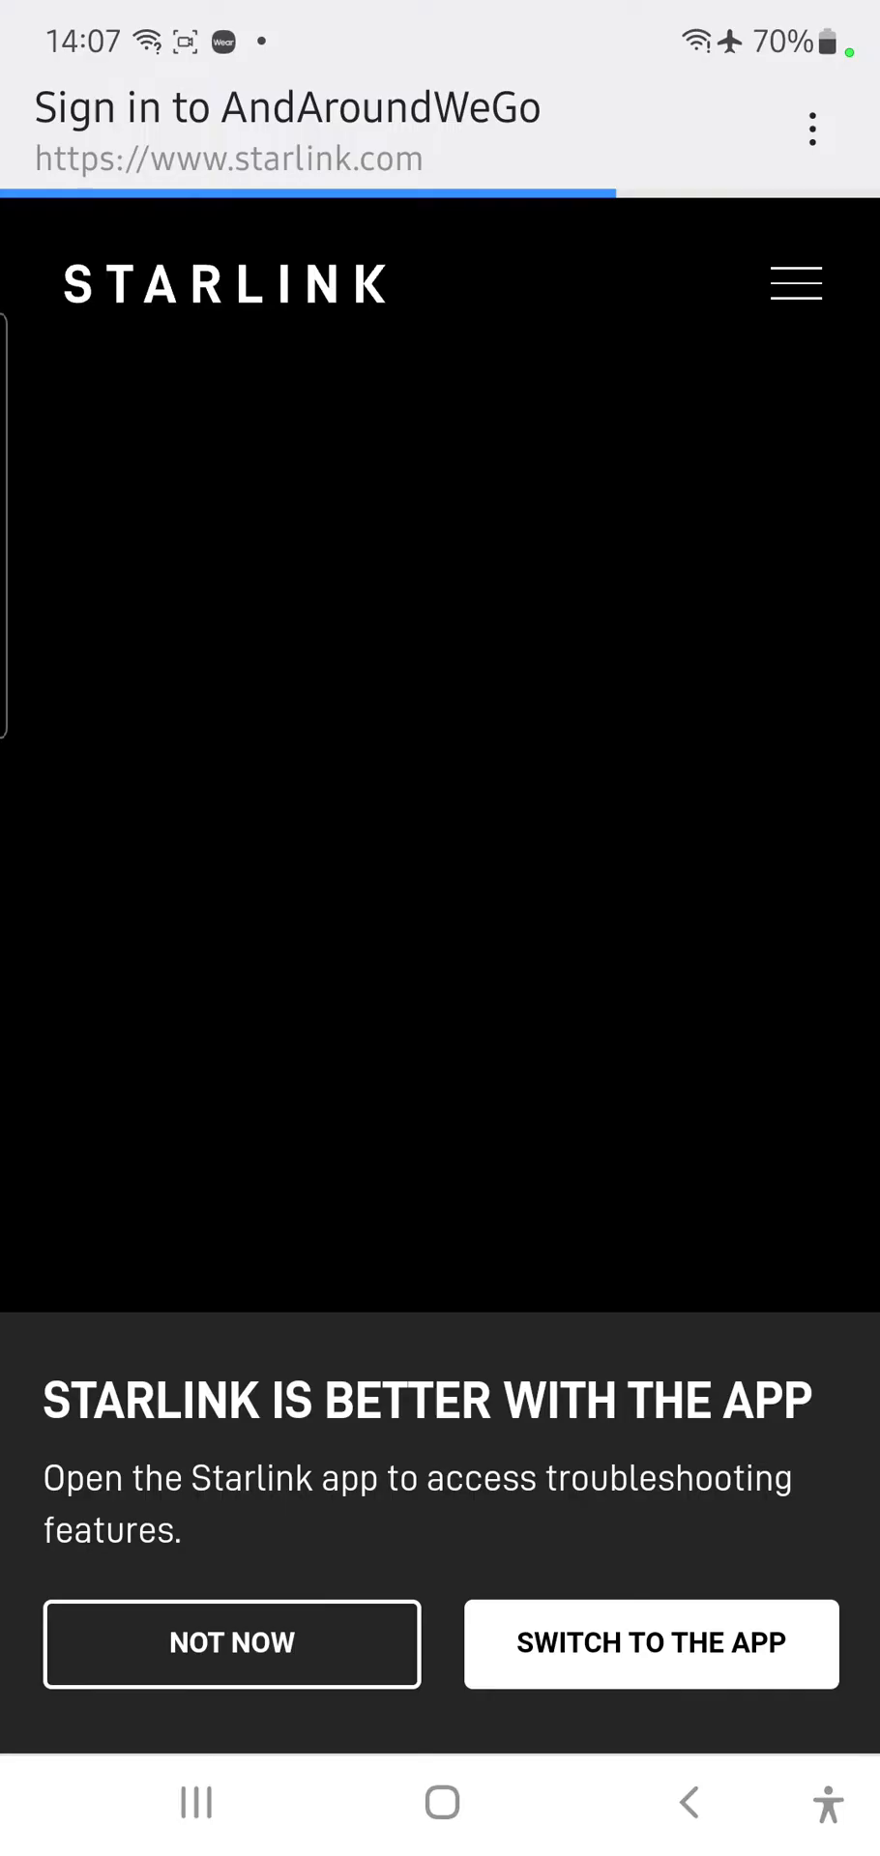
Step: Decline the app banner with NOT NOW and switch to the Starlink app's dish status
click(231, 1643)
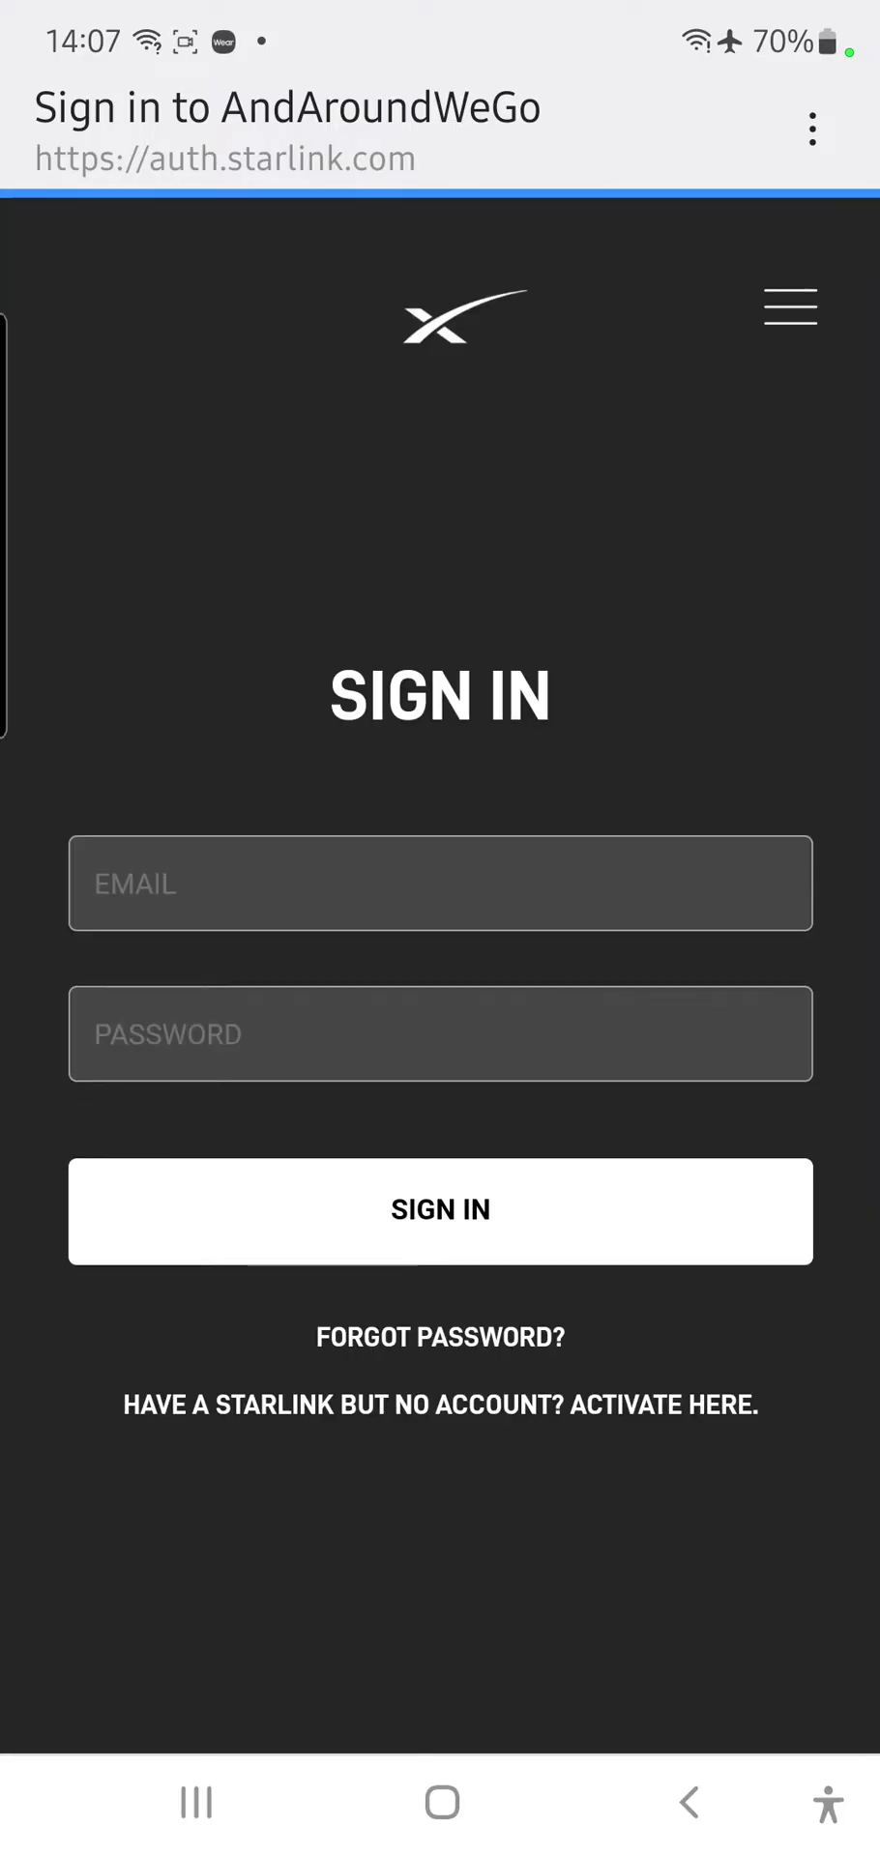
click(439, 881)
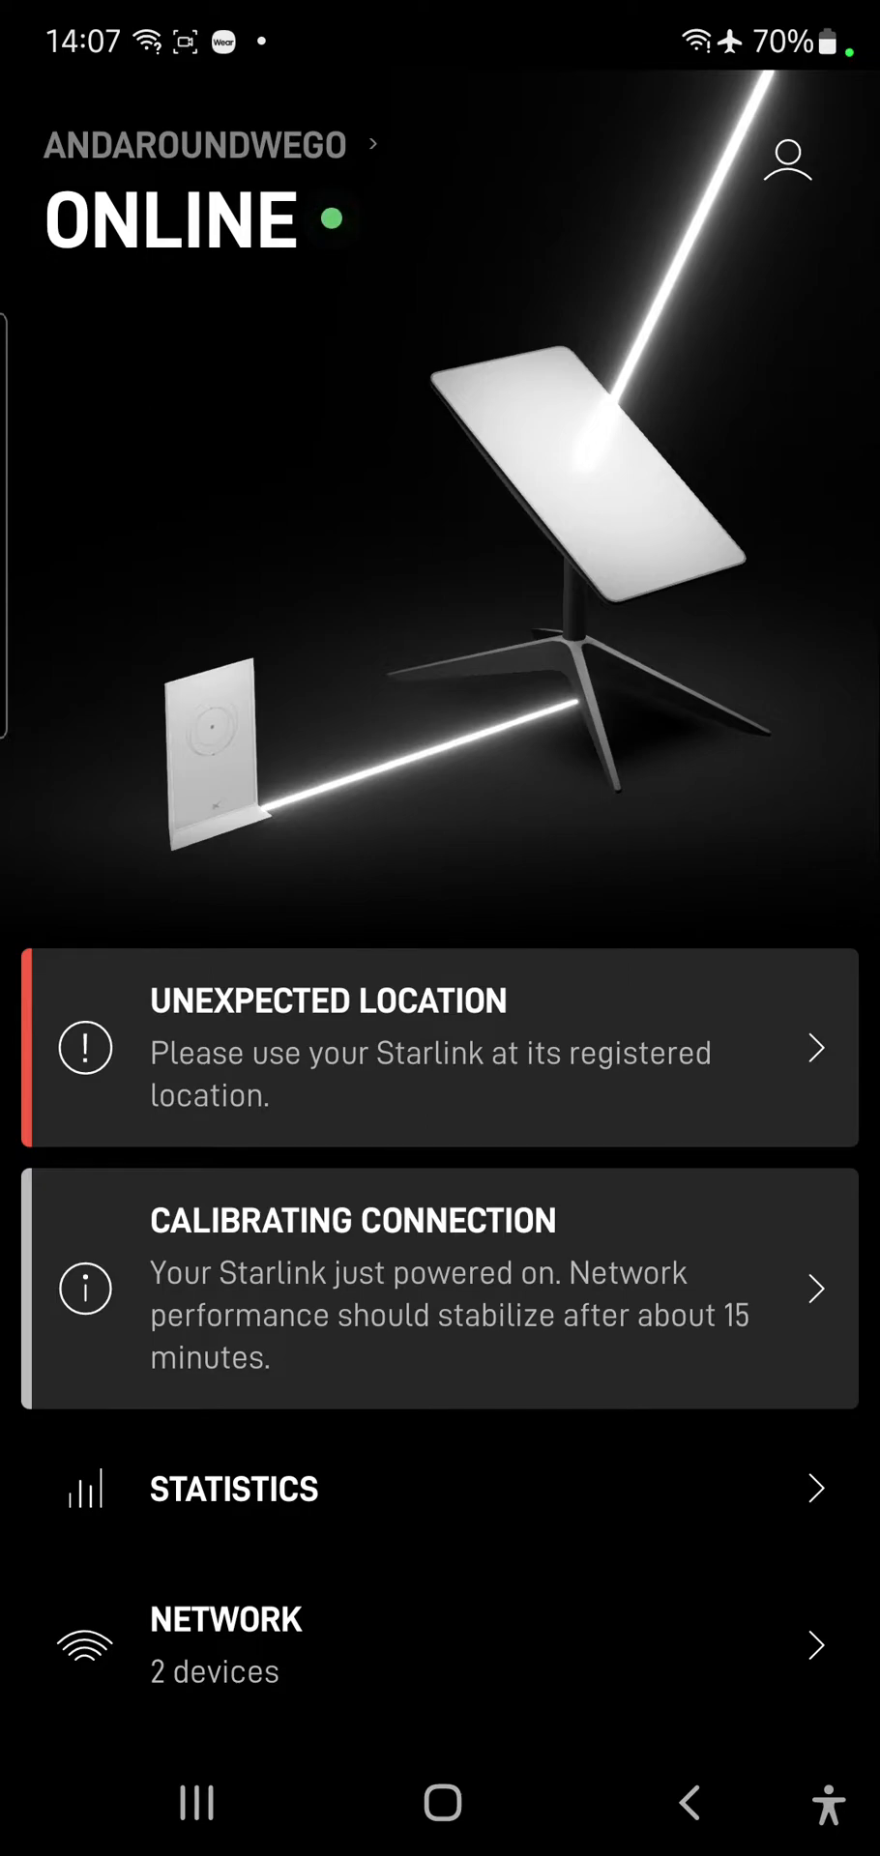
Step: Follow the UNEXPECTED LOCATION alert to the subscription page via MANAGE SUBSCRIPTION
click(438, 1046)
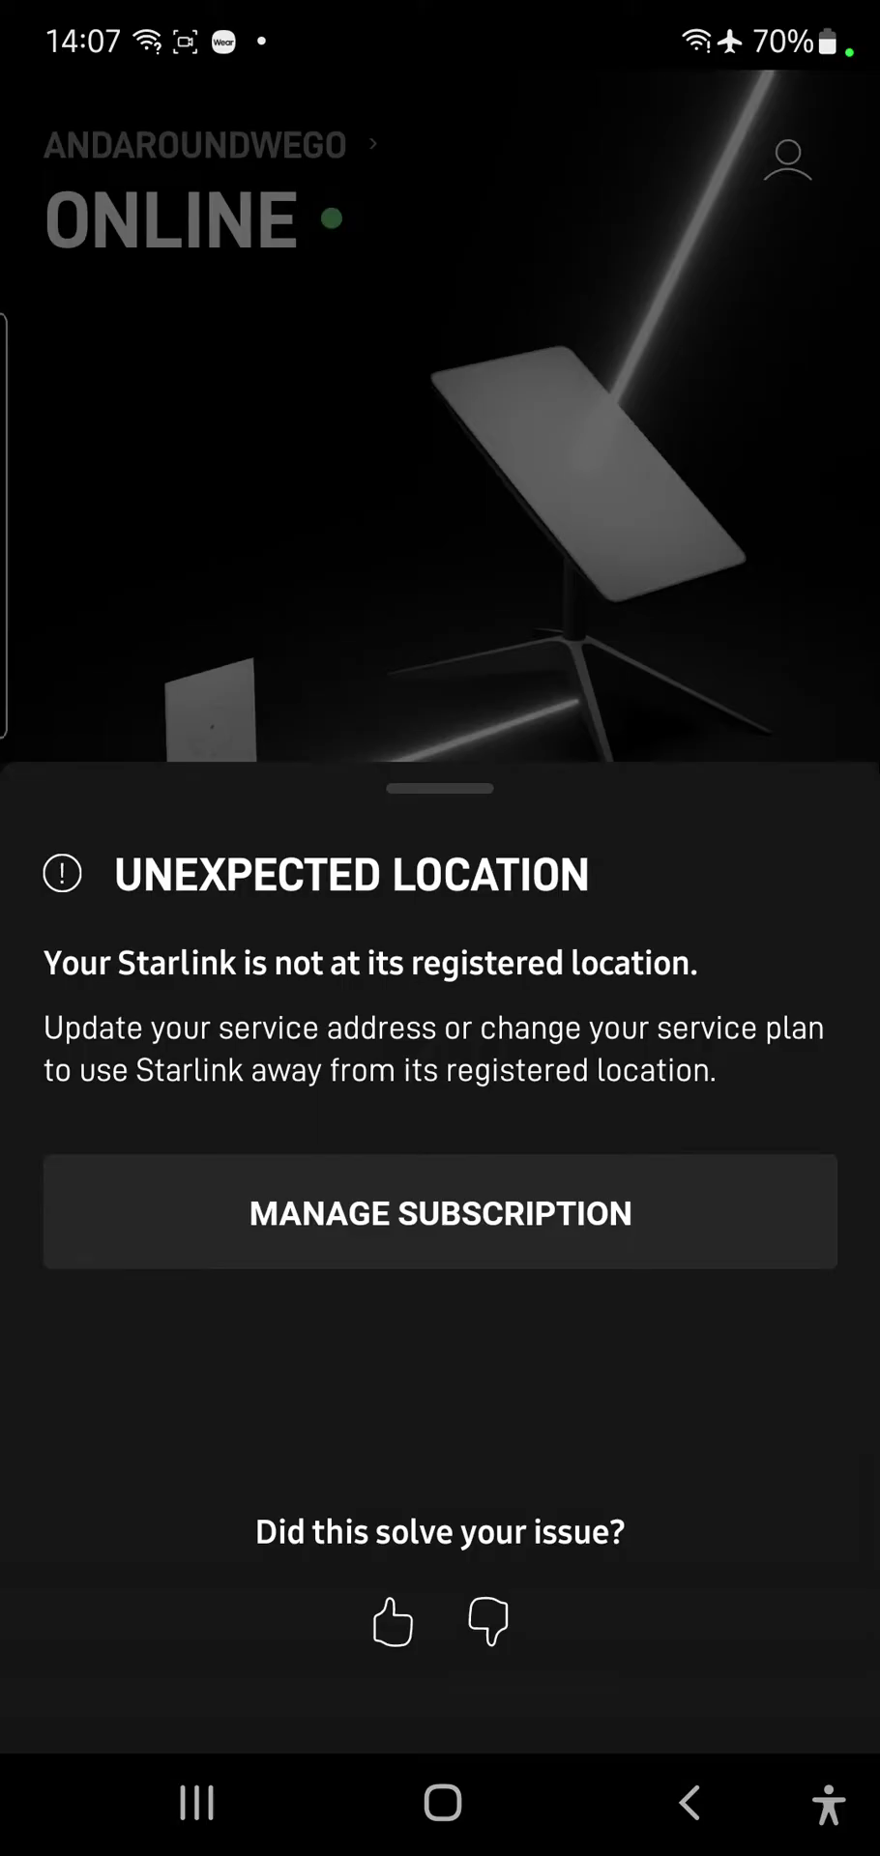
click(439, 1211)
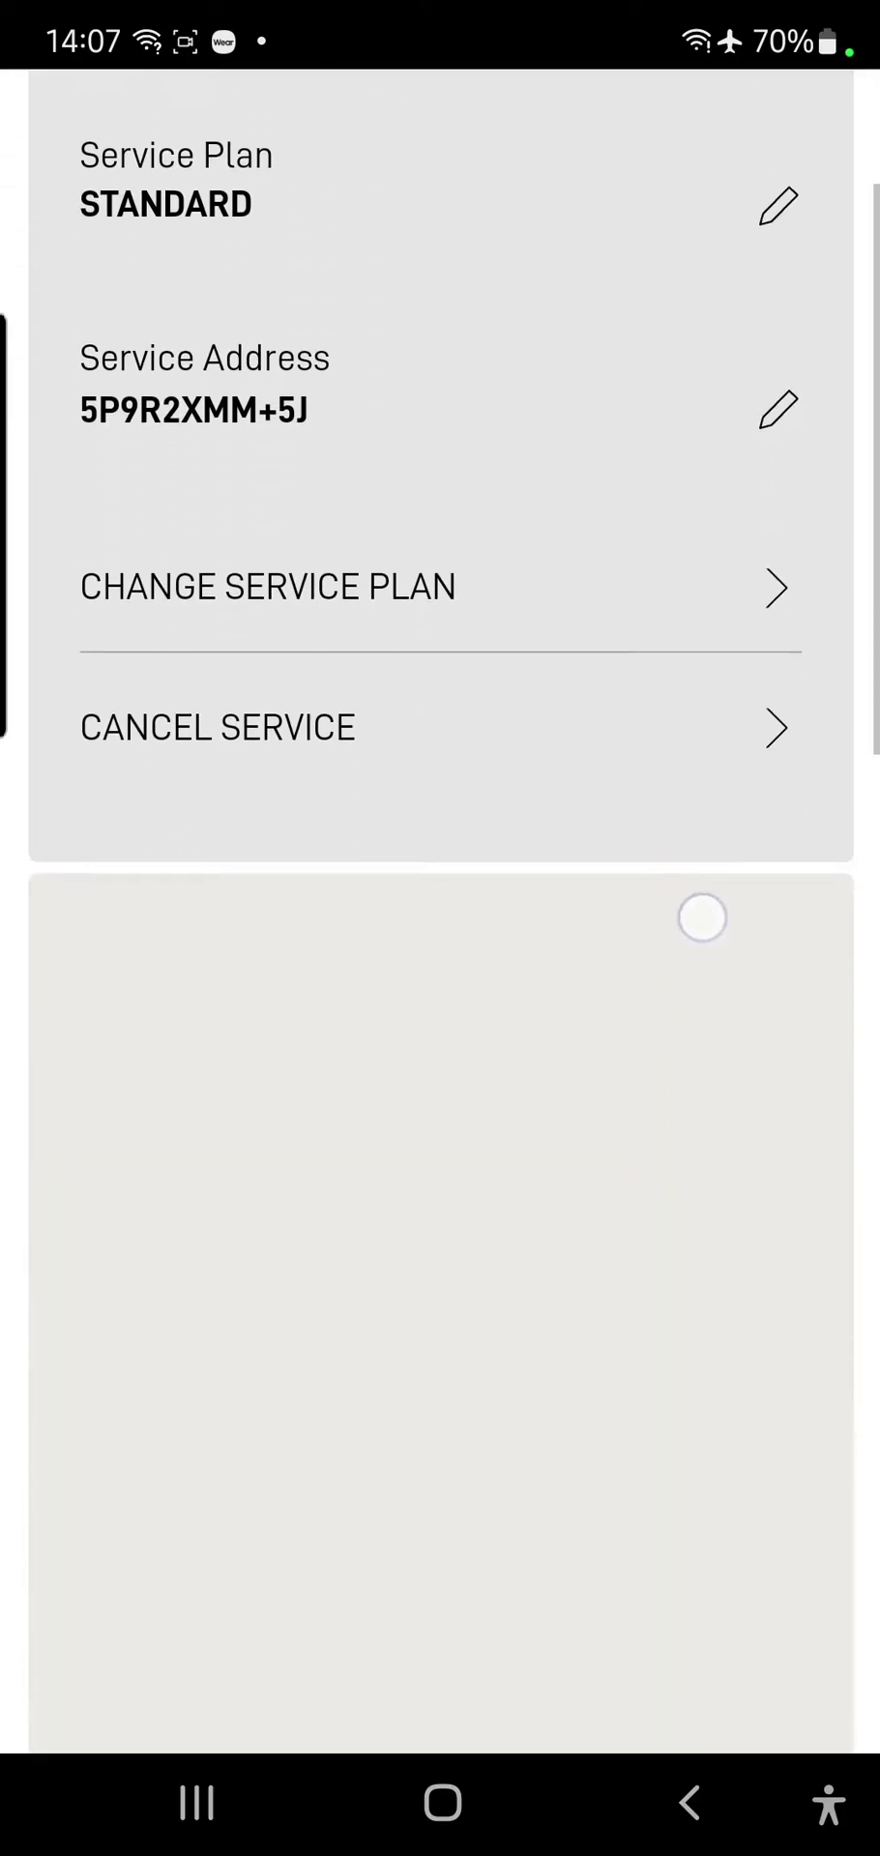
Step: Scroll down to the Service Address map in the Account Portal
scroll(down, 3)
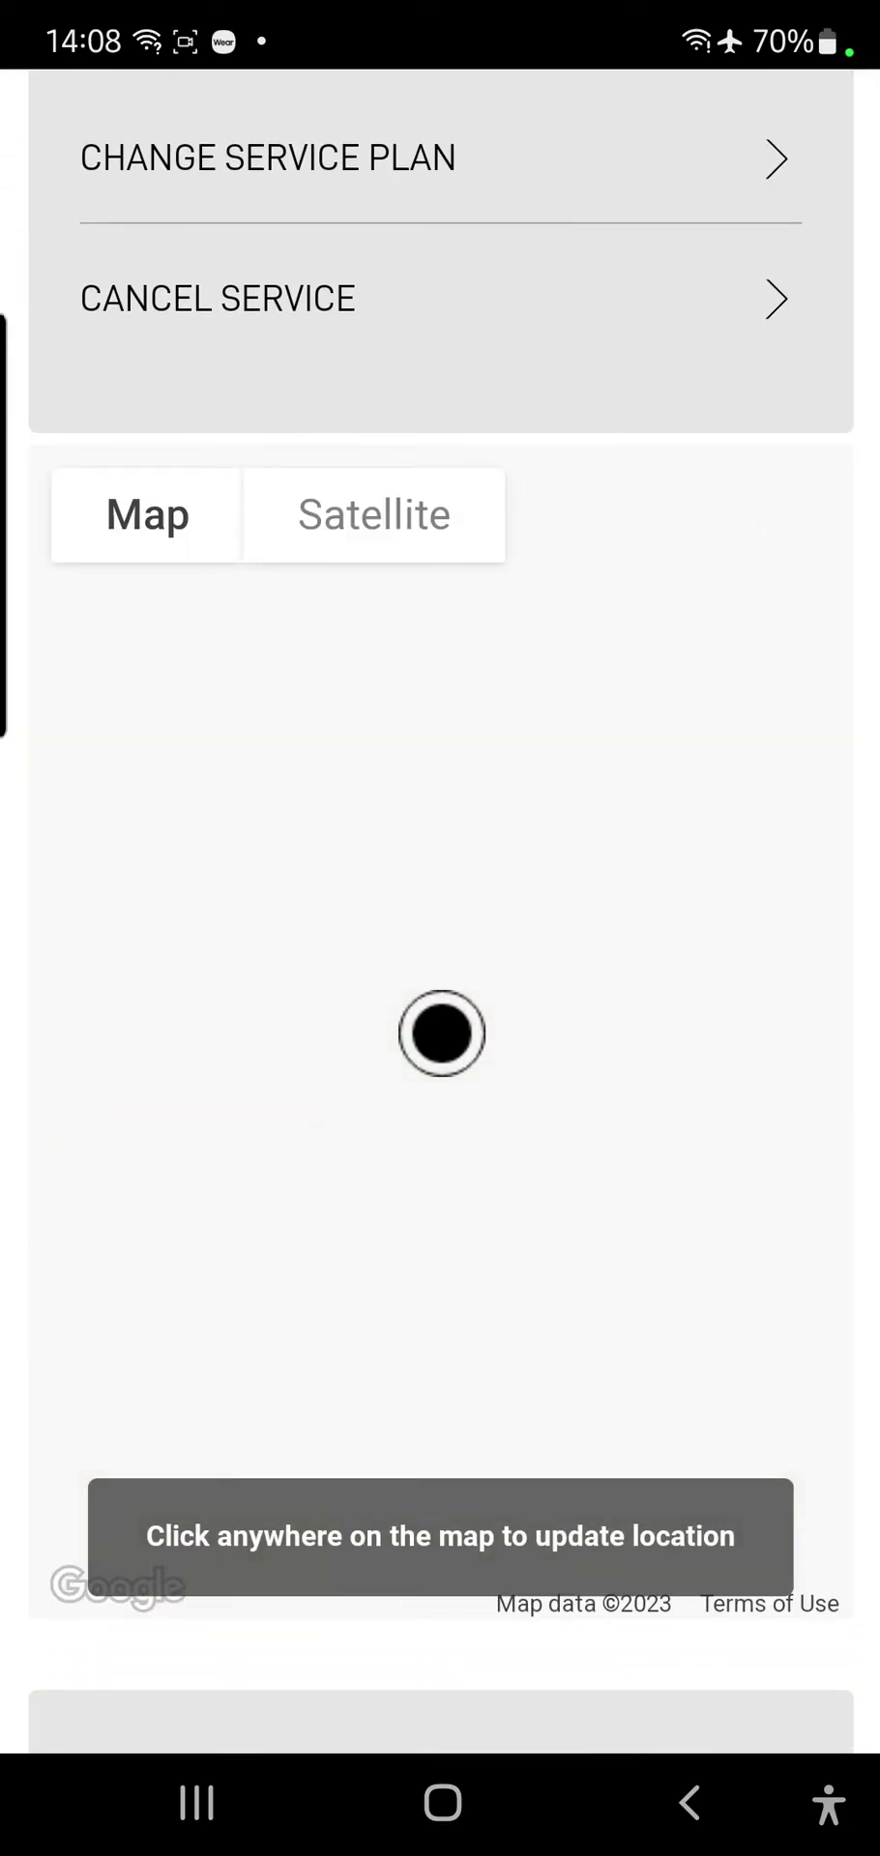
scroll(down, 3)
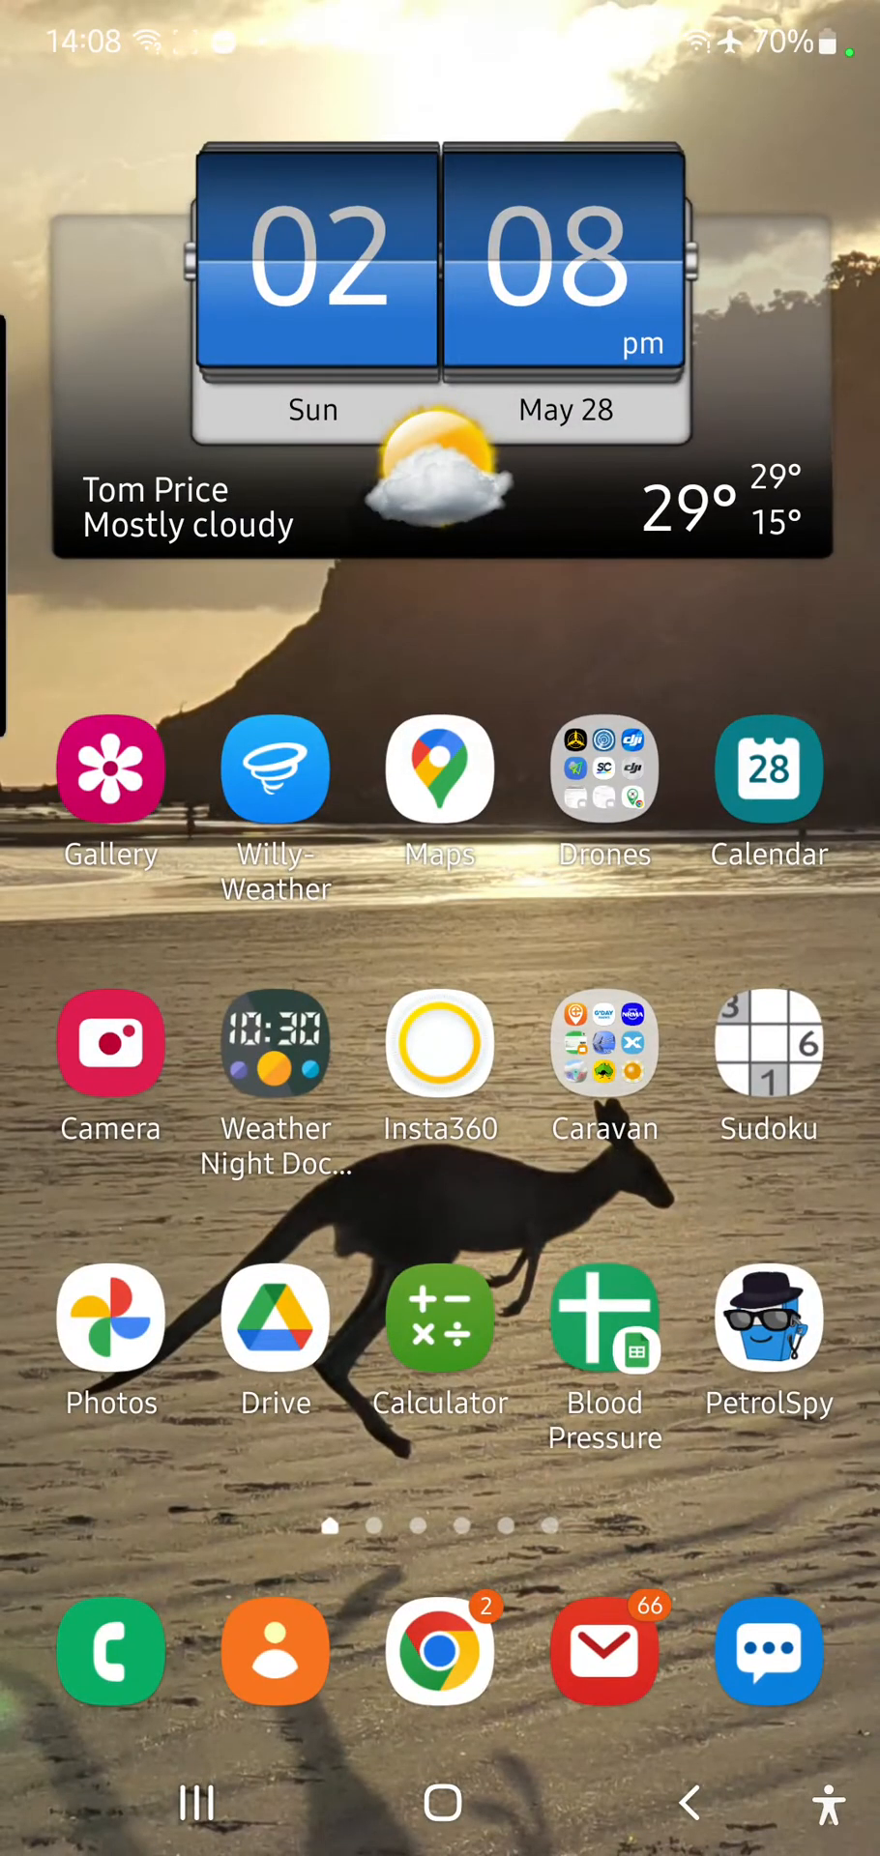
Step: Launch Google Maps to get the current location's Plus Code
click(438, 769)
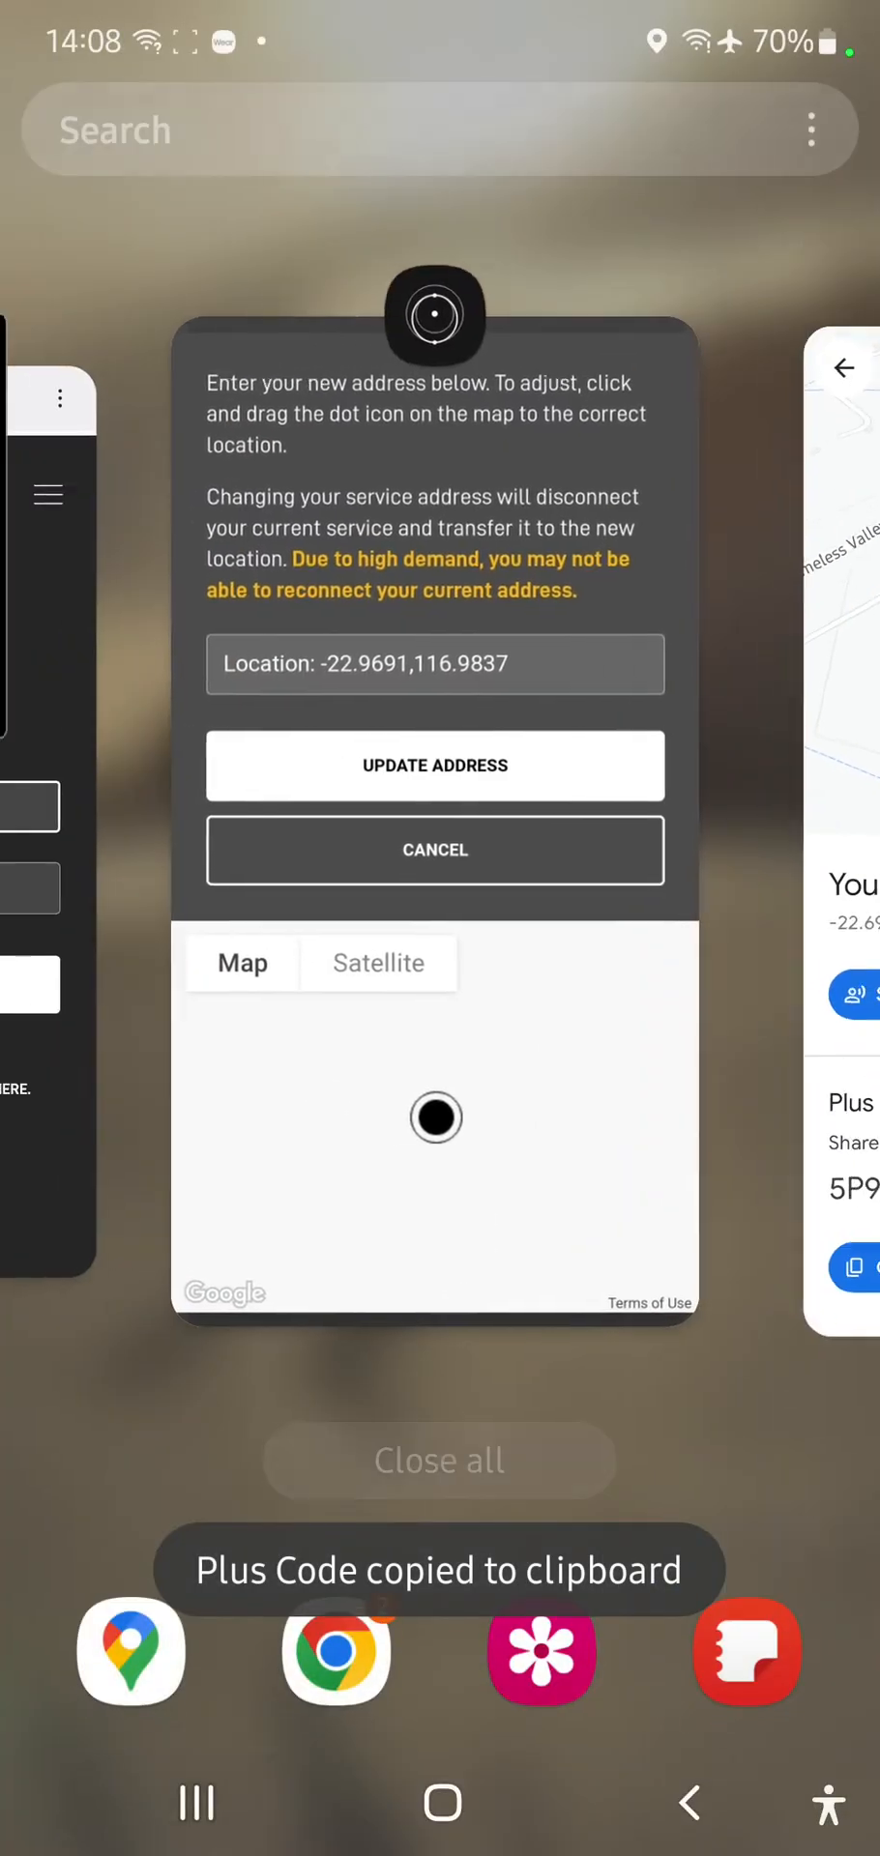
Step: Return to the Starlink Account Portal and begin editing the Service Address field
click(434, 829)
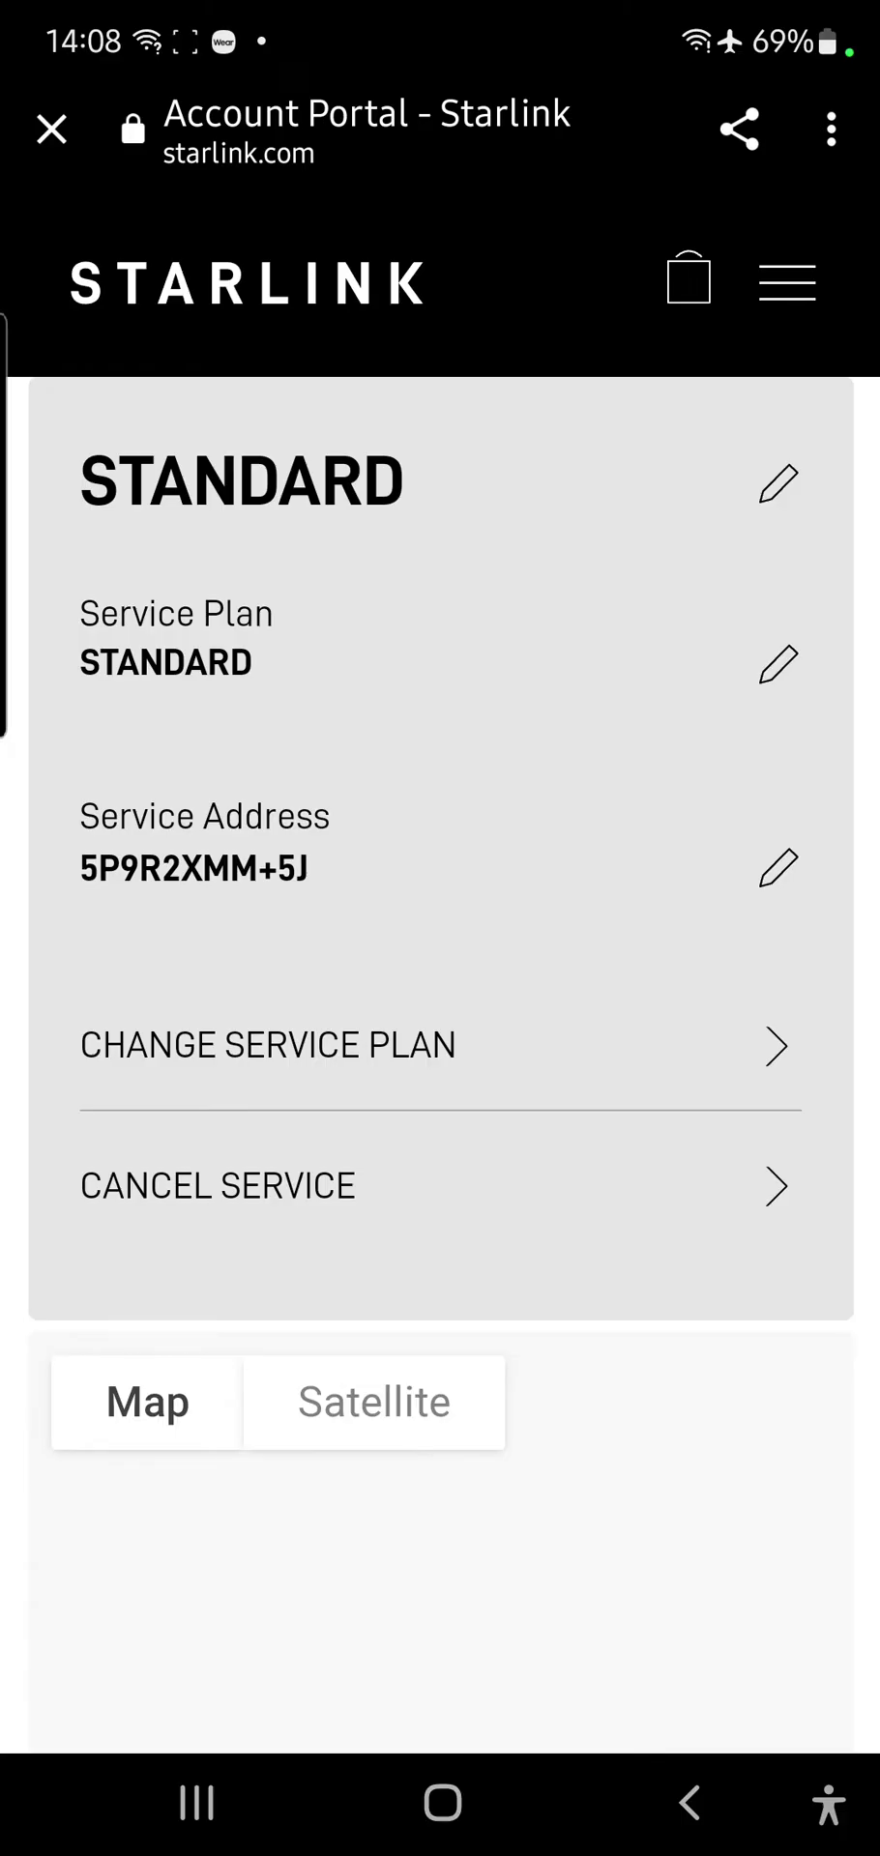
click(779, 868)
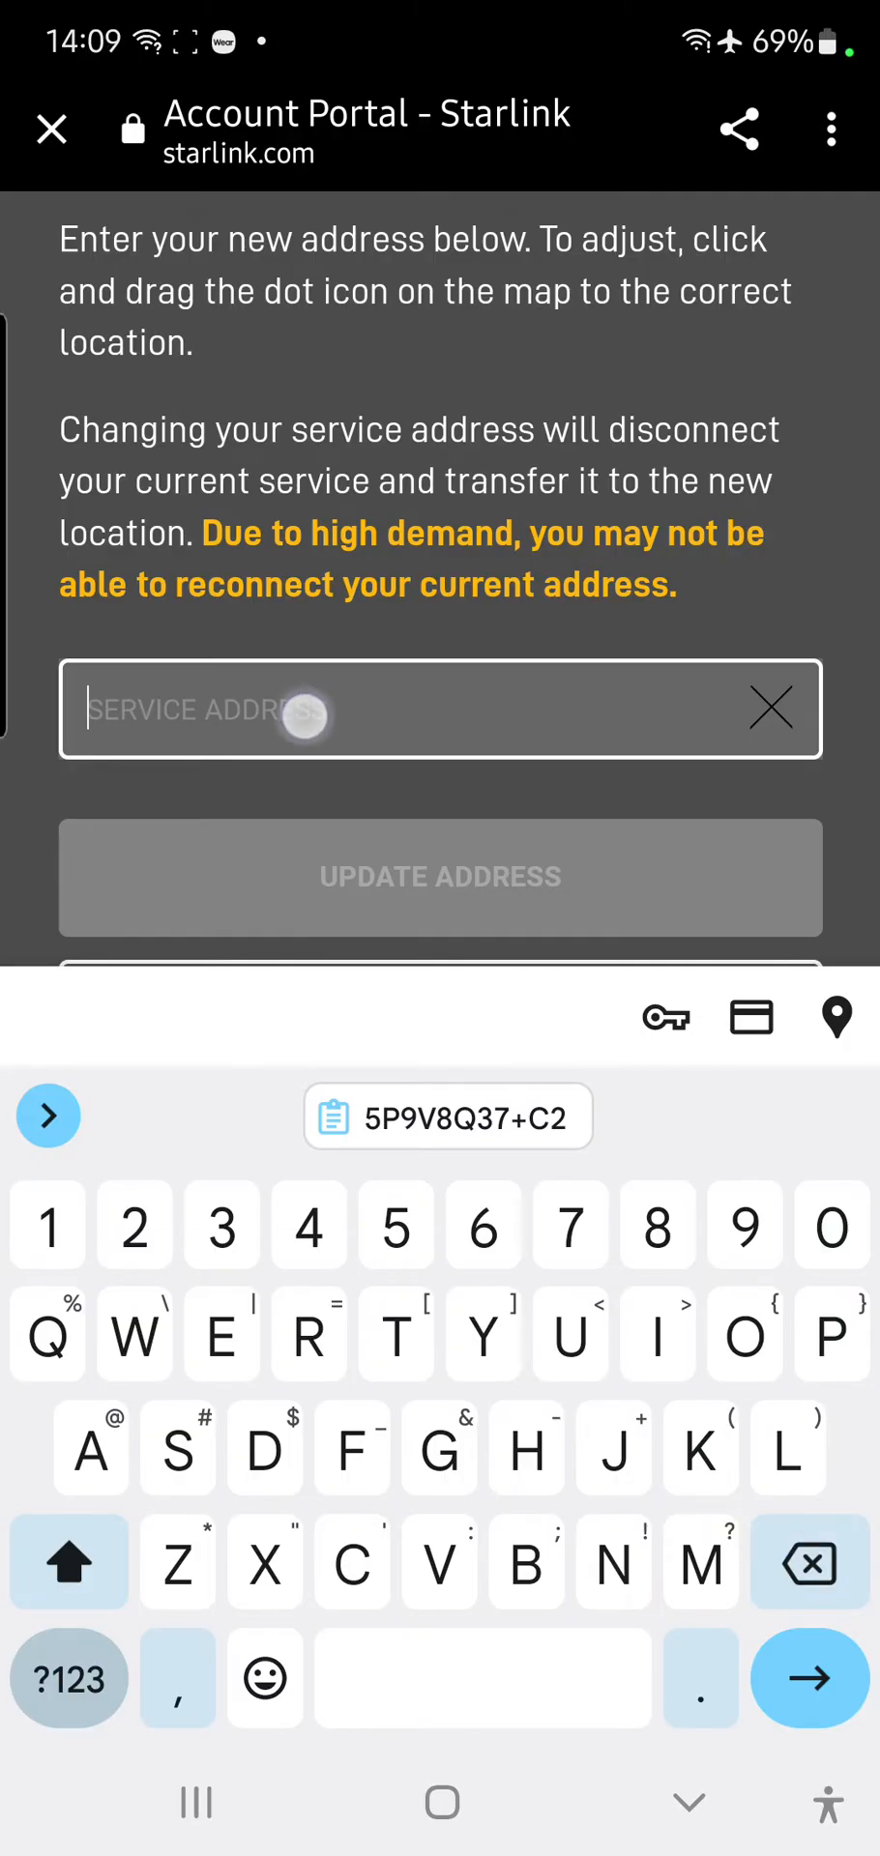
click(447, 1117)
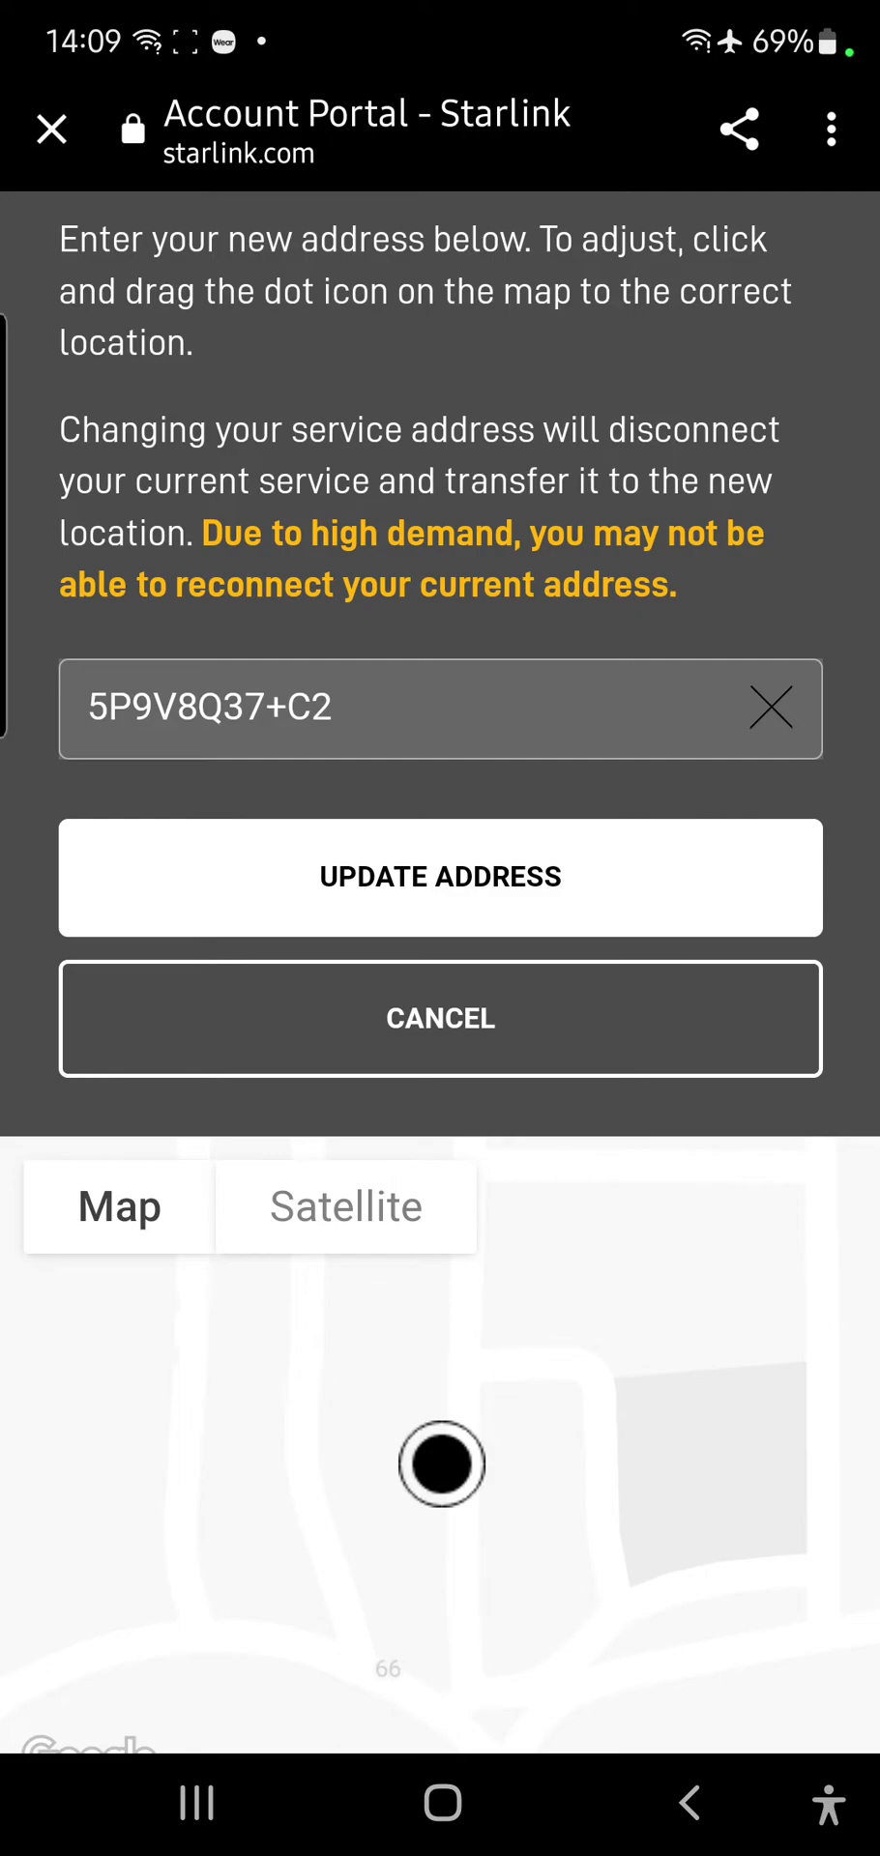
click(439, 876)
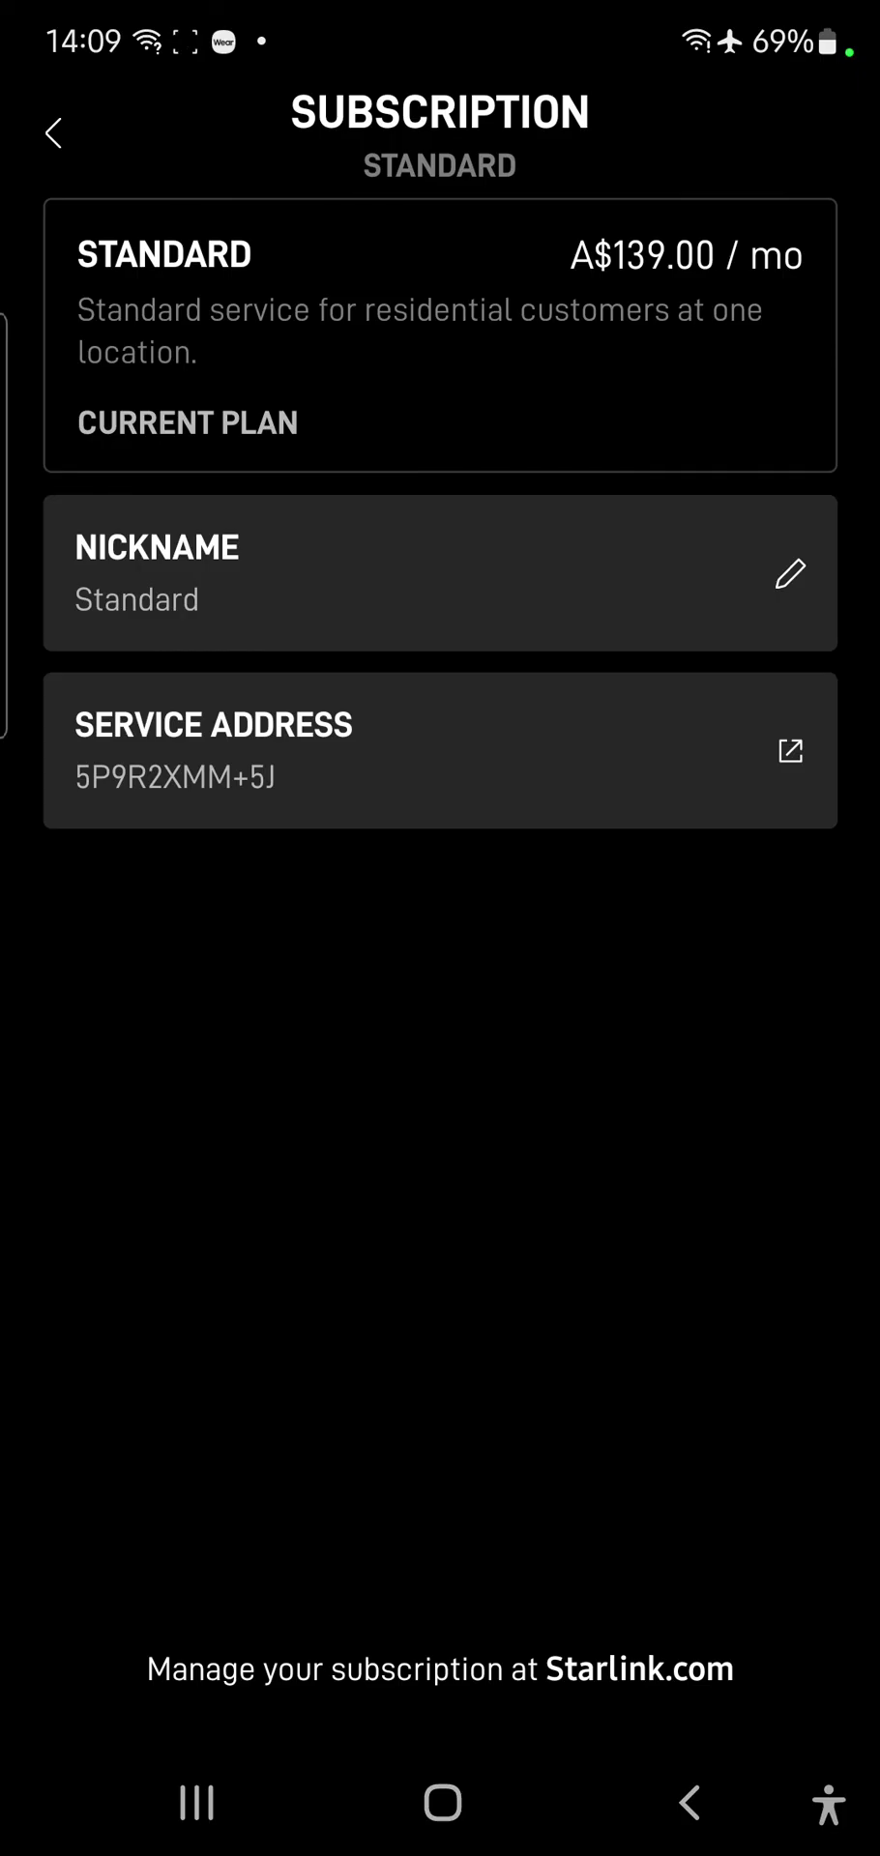
click(52, 131)
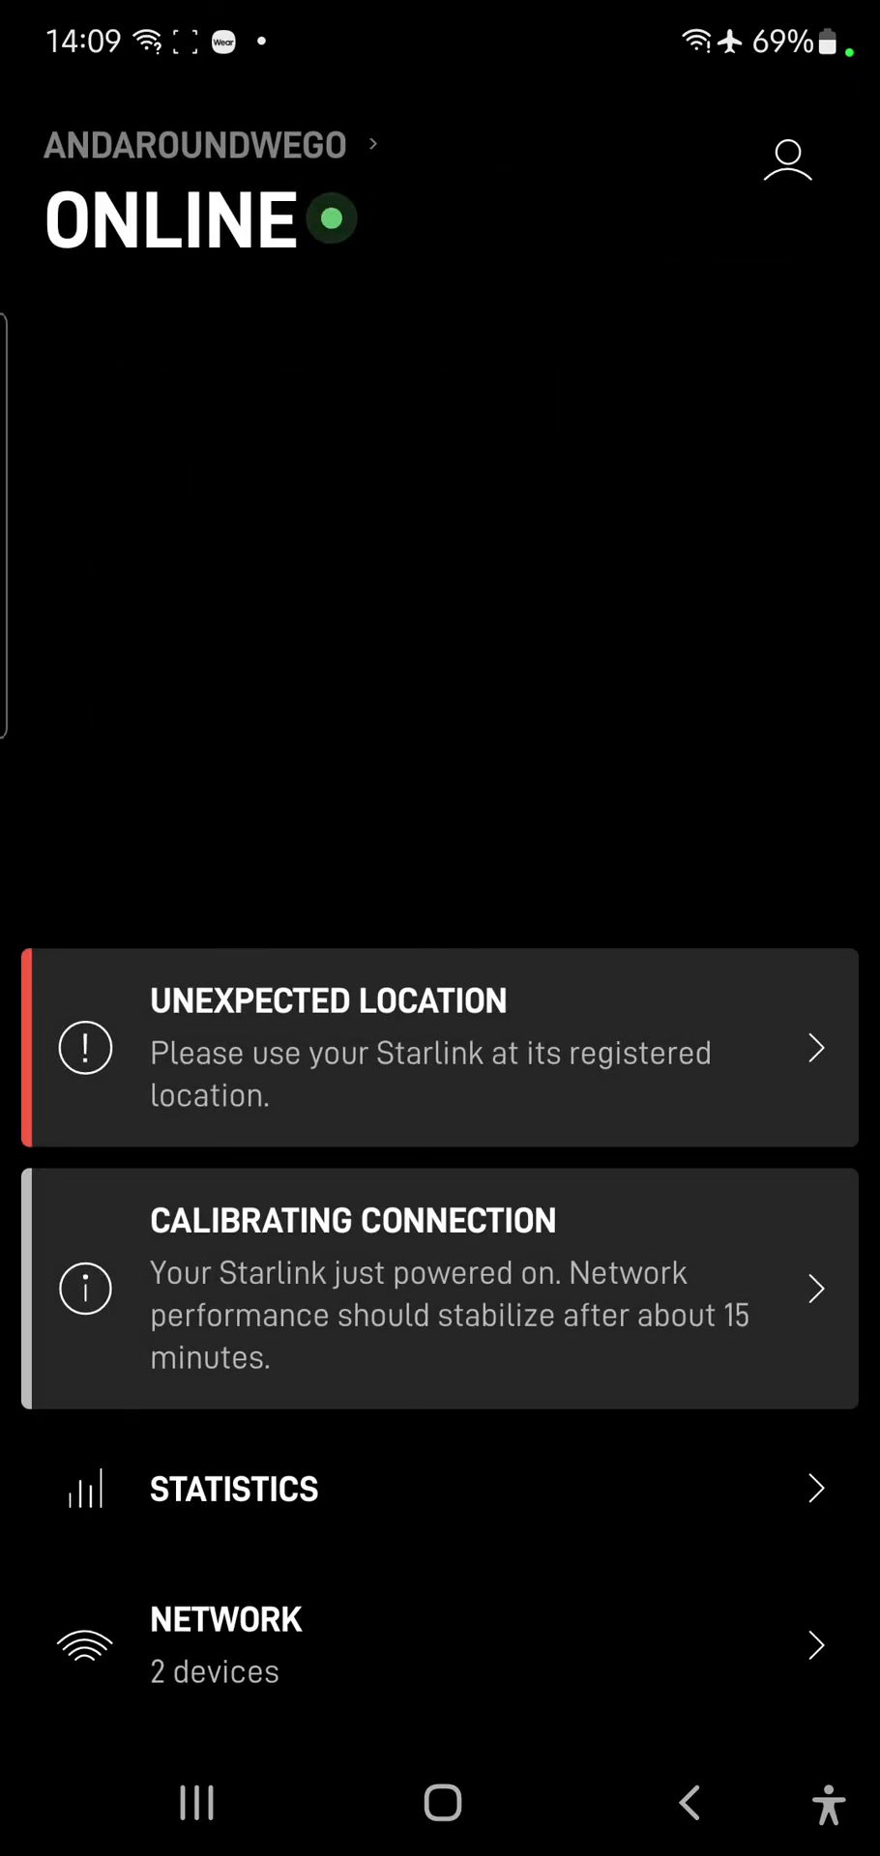